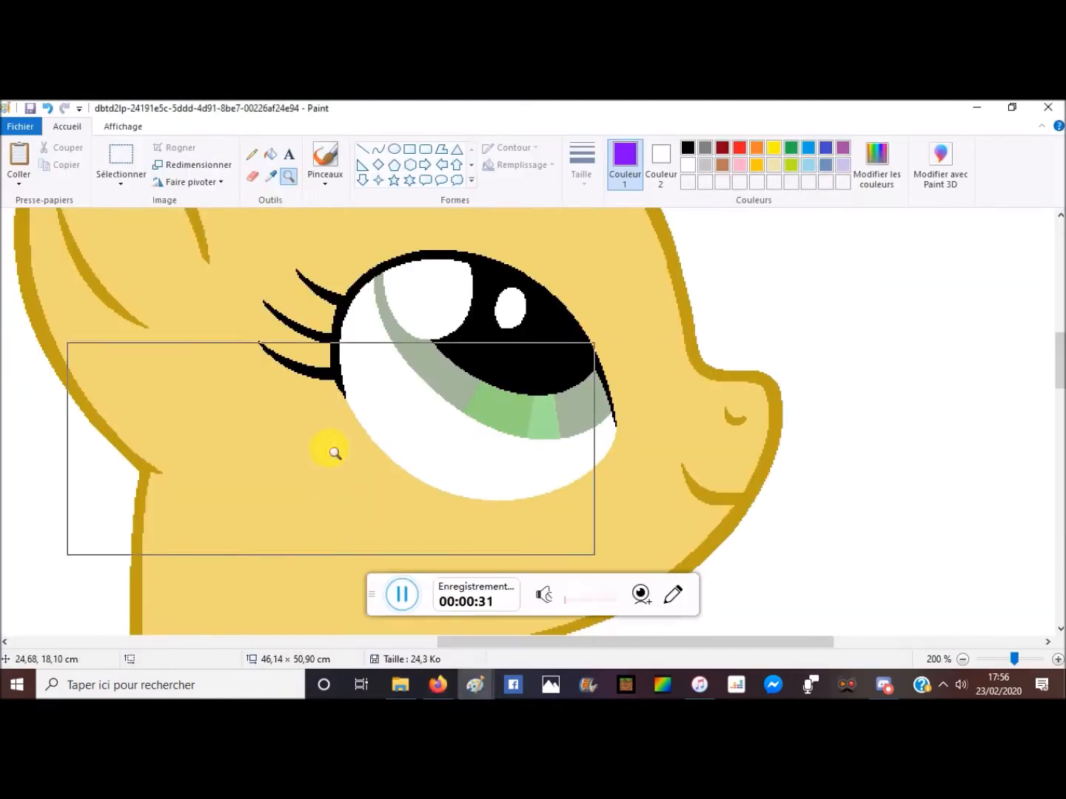
Mix and confirm a custom purple in Edit Colours for the pony's iris
left_click(877, 163)
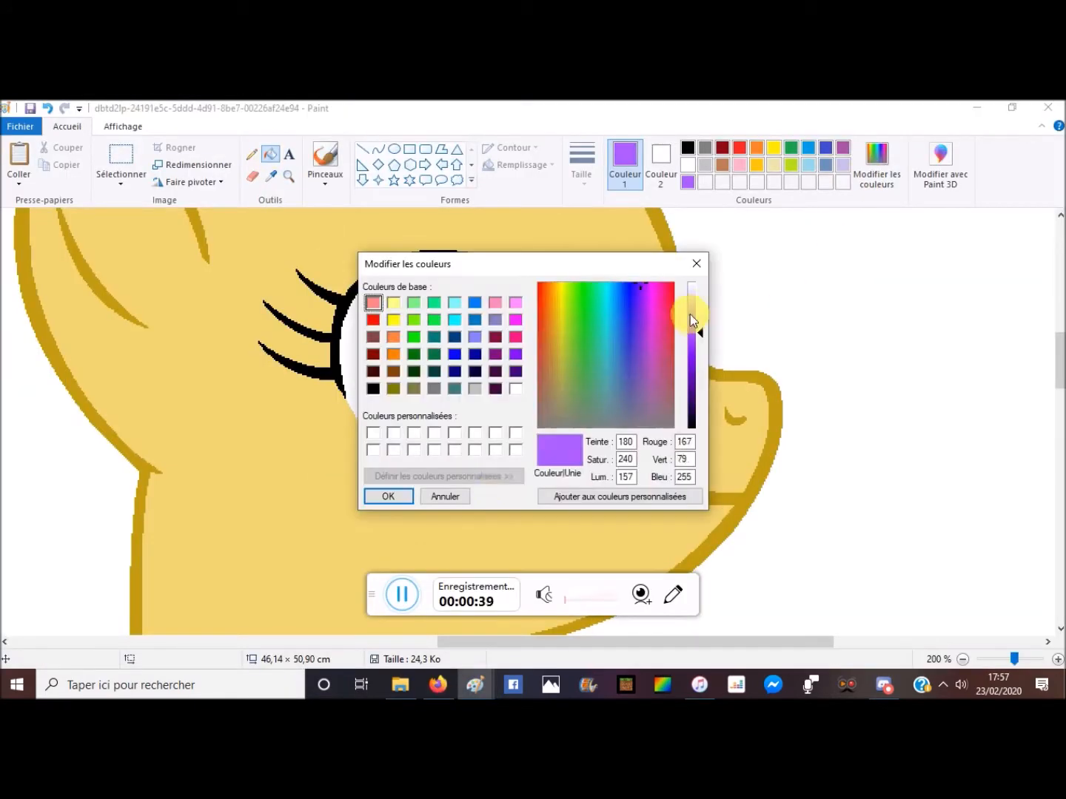
left_click(388, 496)
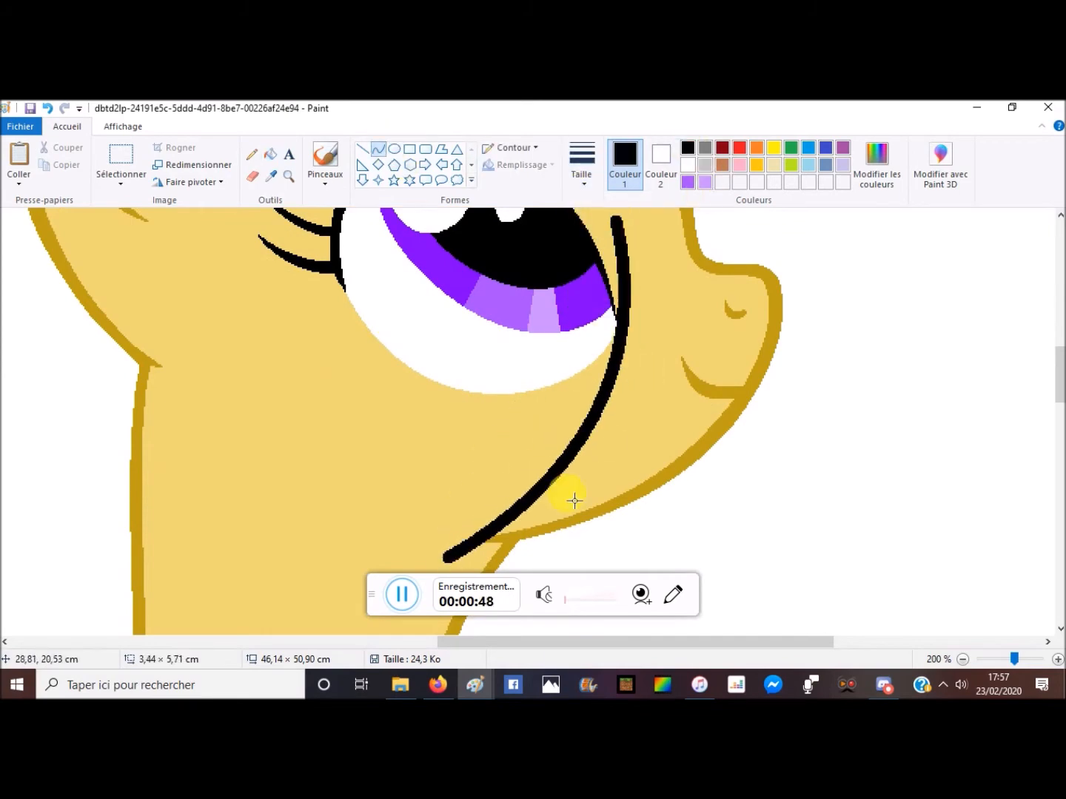
mouse_move(400, 683)
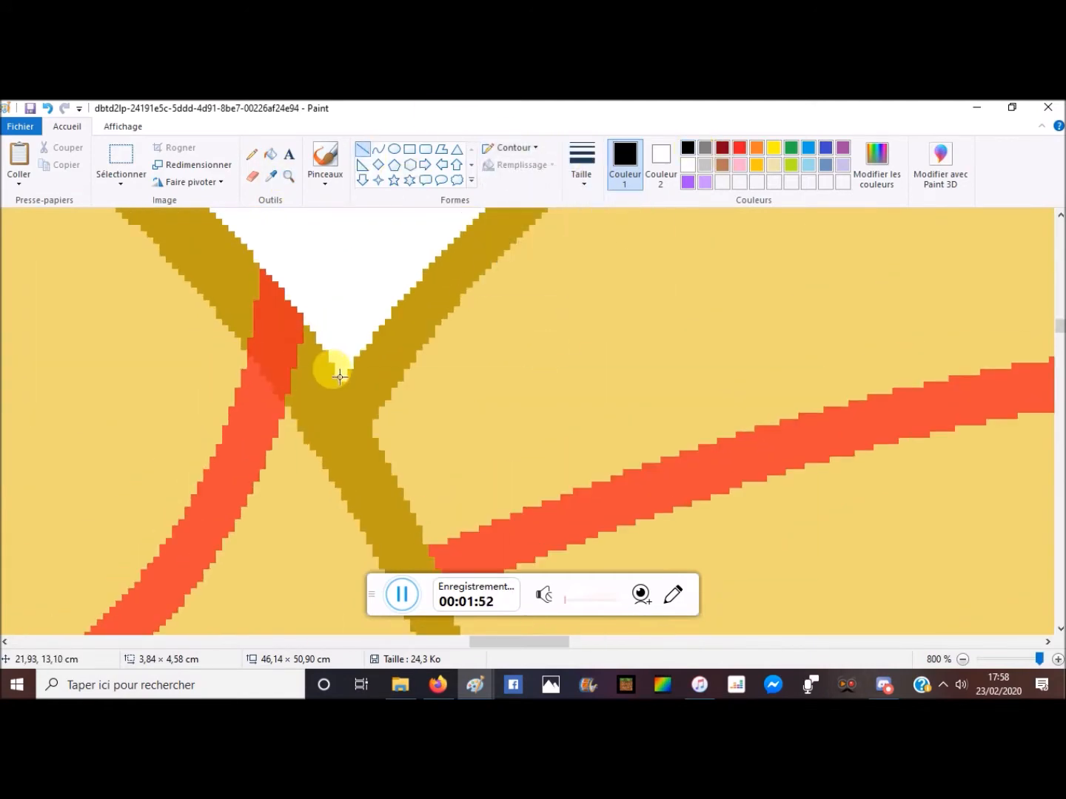
Draw dark red mane strokes meeting the pony's yellow head outline, refining the short outline stroke
left_click_drag(333, 363, 370, 433)
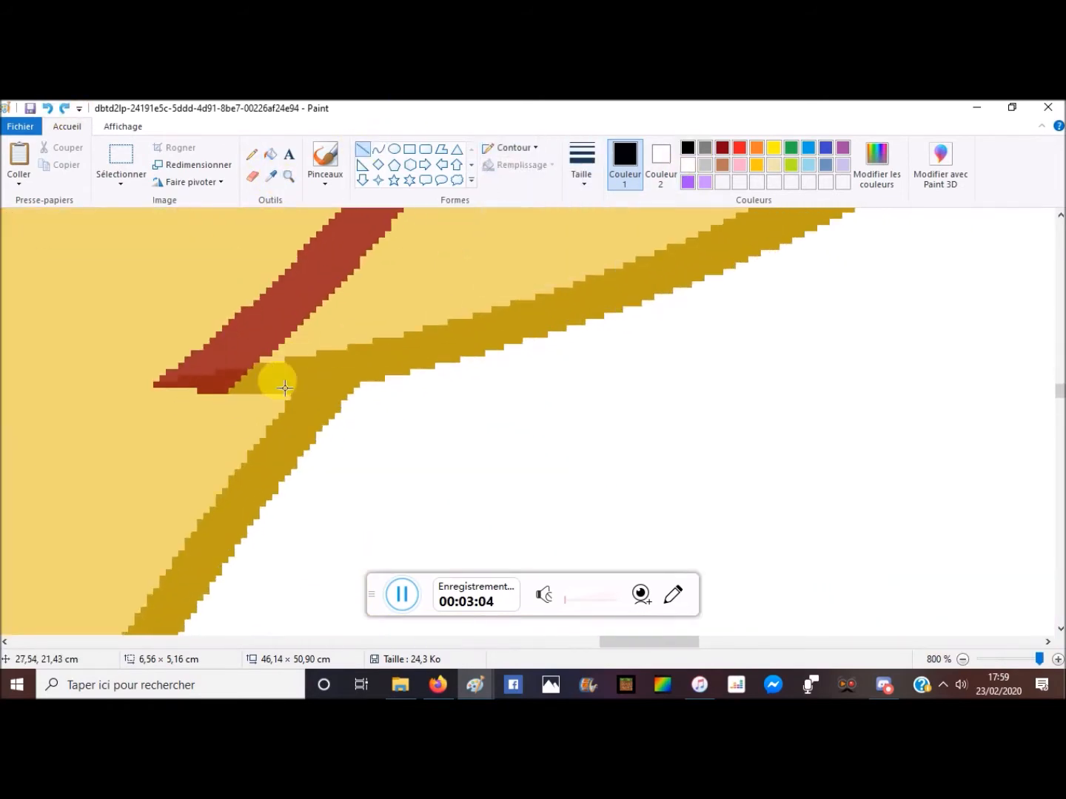
left_click_drag(285, 385, 403, 374)
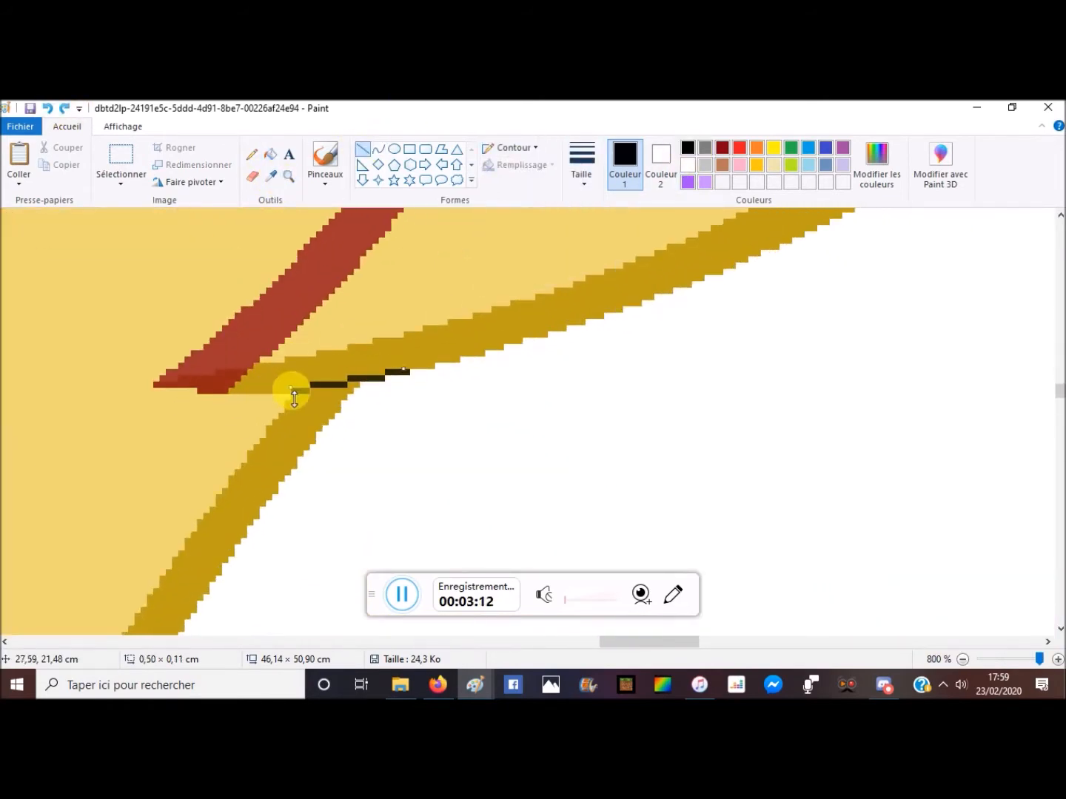
left_click_drag(292, 390, 405, 373)
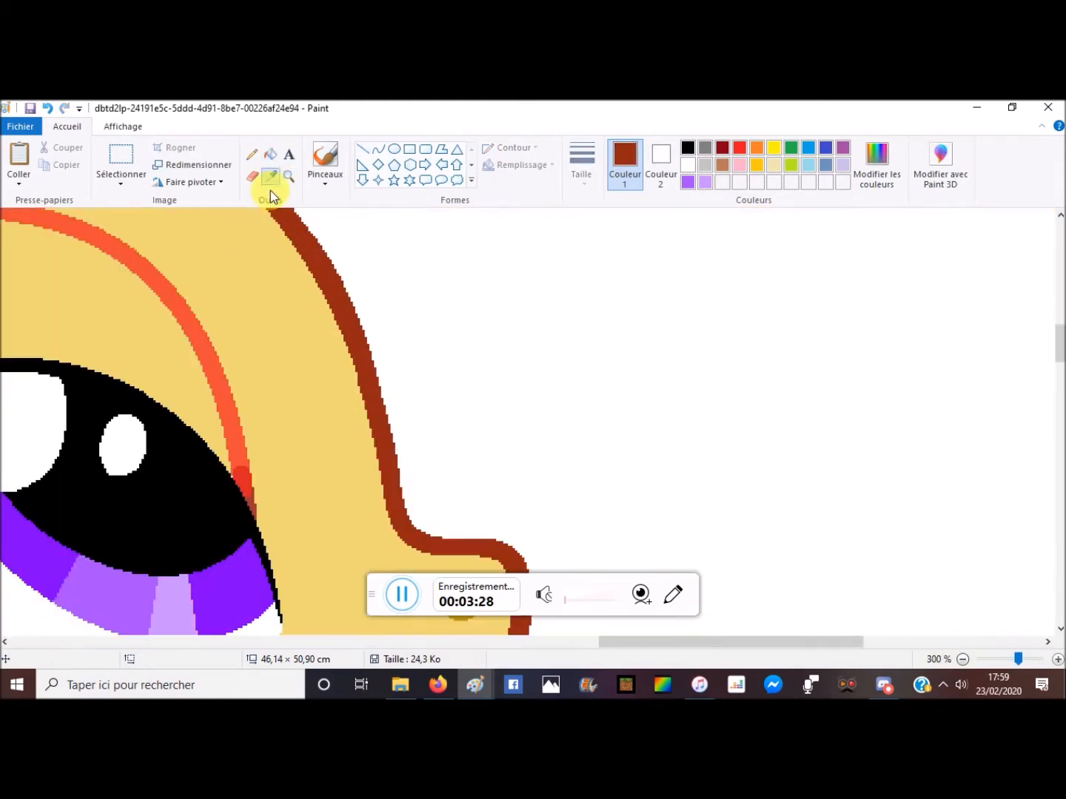
Sample a stroke colour from the drawing with the Color Picker
left_click(962, 659)
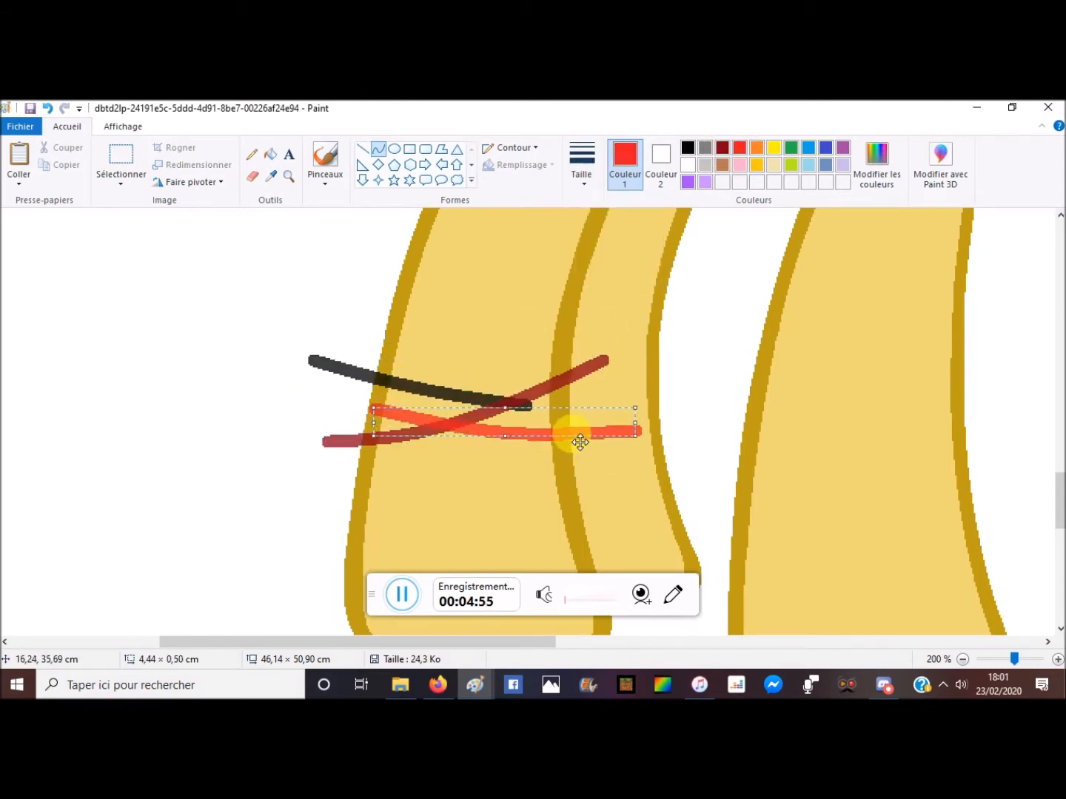
Finish the red curved stroke on the pony's forehead
left_click(439, 683)
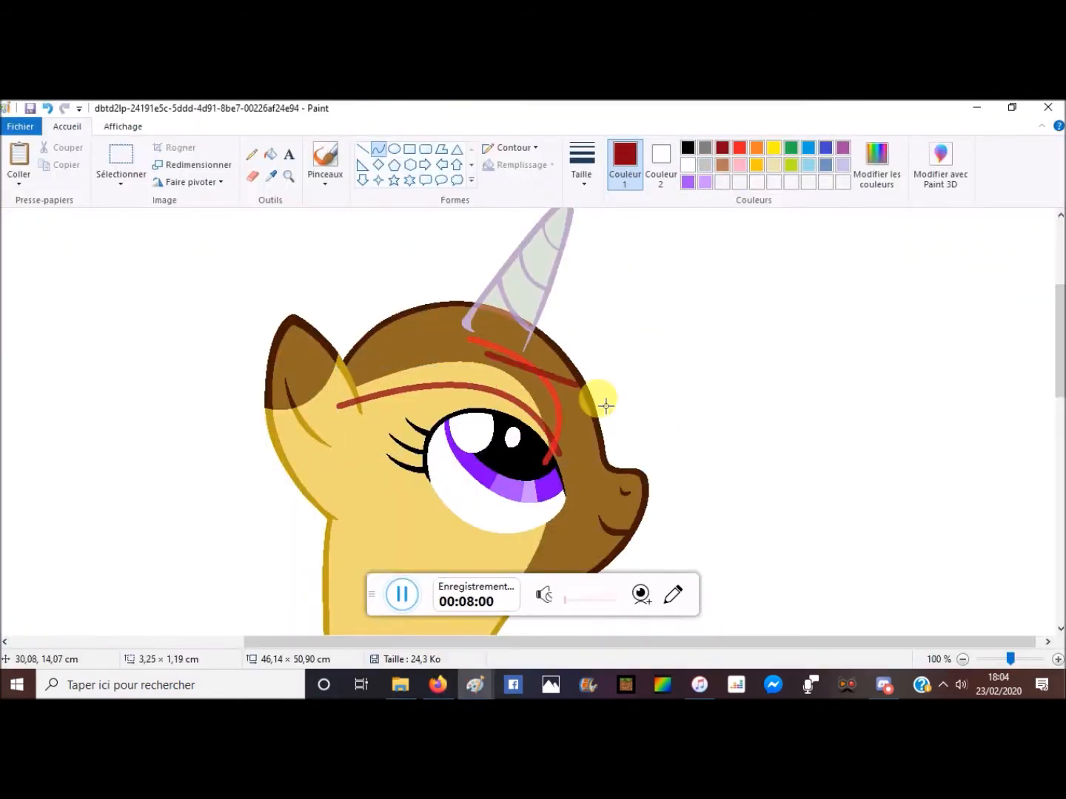
Draw two long red mane curves, one above the head and one over the horn
left_click_drag(599, 403, 659, 402)
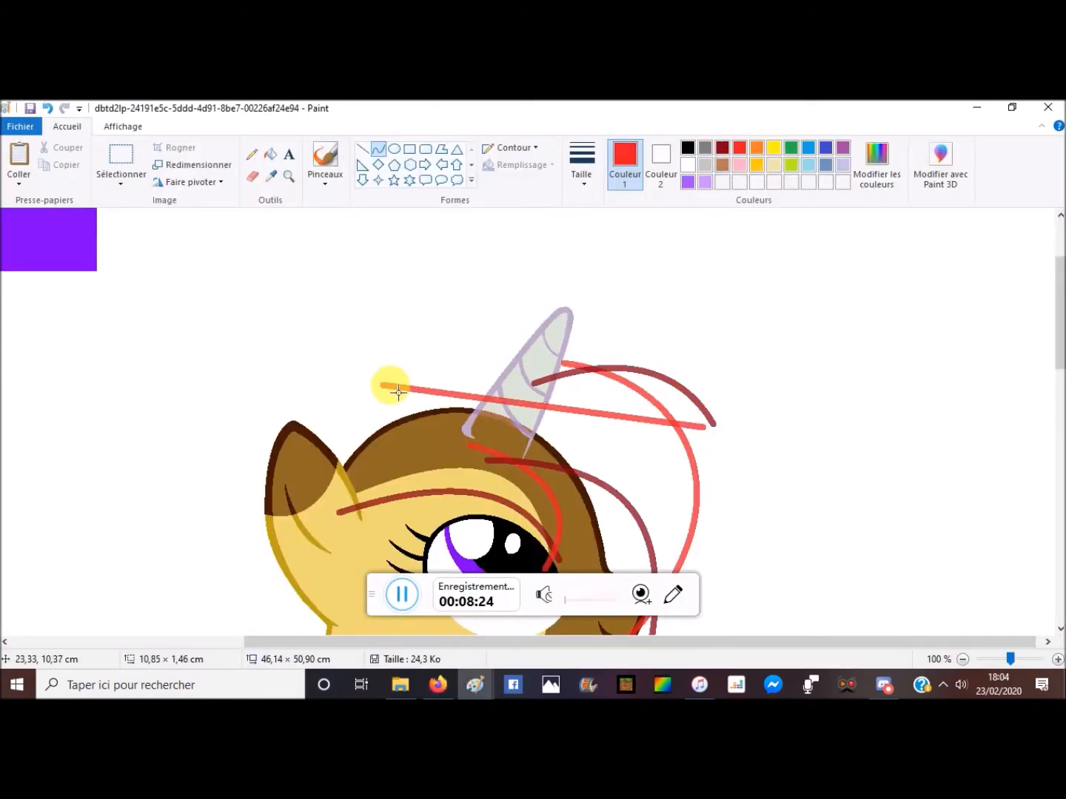
left_click_drag(392, 384, 504, 307)
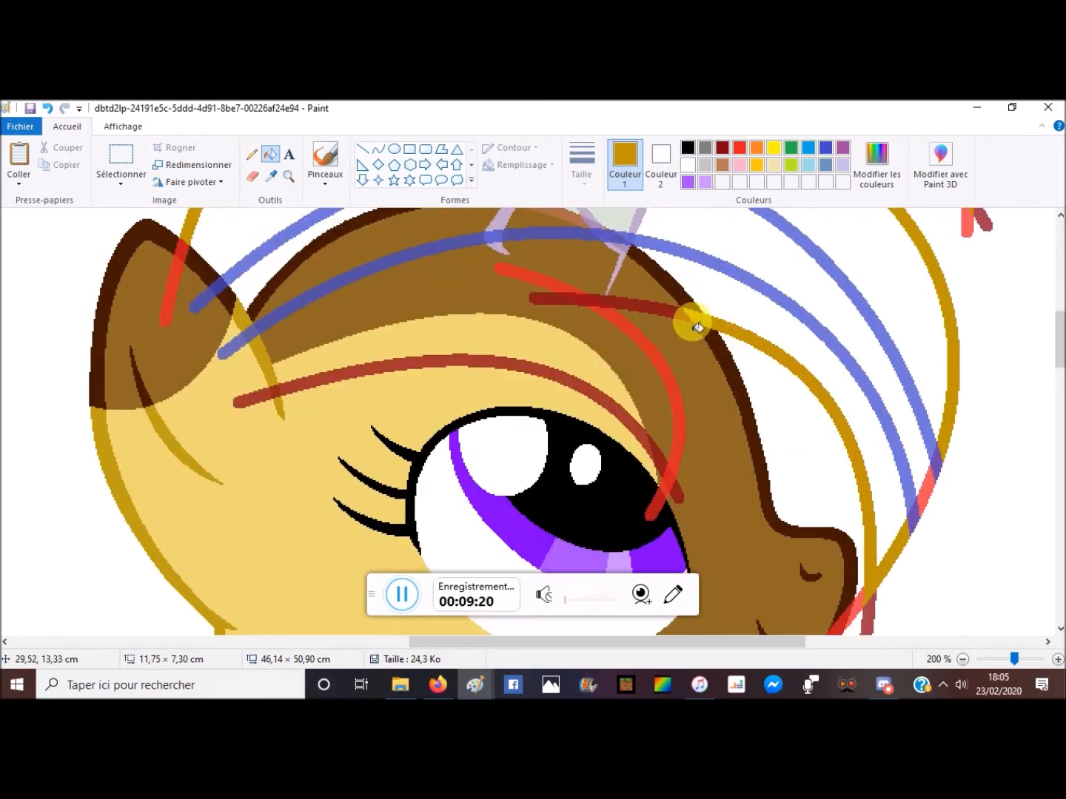
Draw a brown mane arc above the head, then zoom out to see the whole pony
left_click_drag(696, 326, 618, 329)
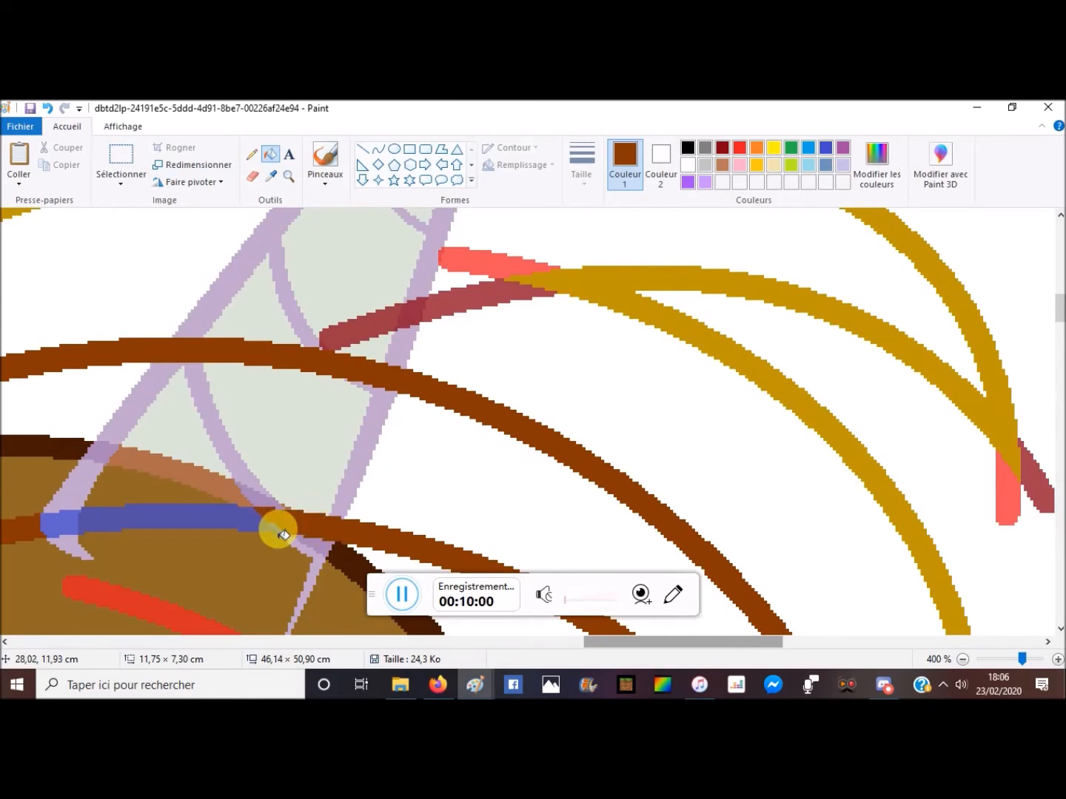
left_click(962, 659)
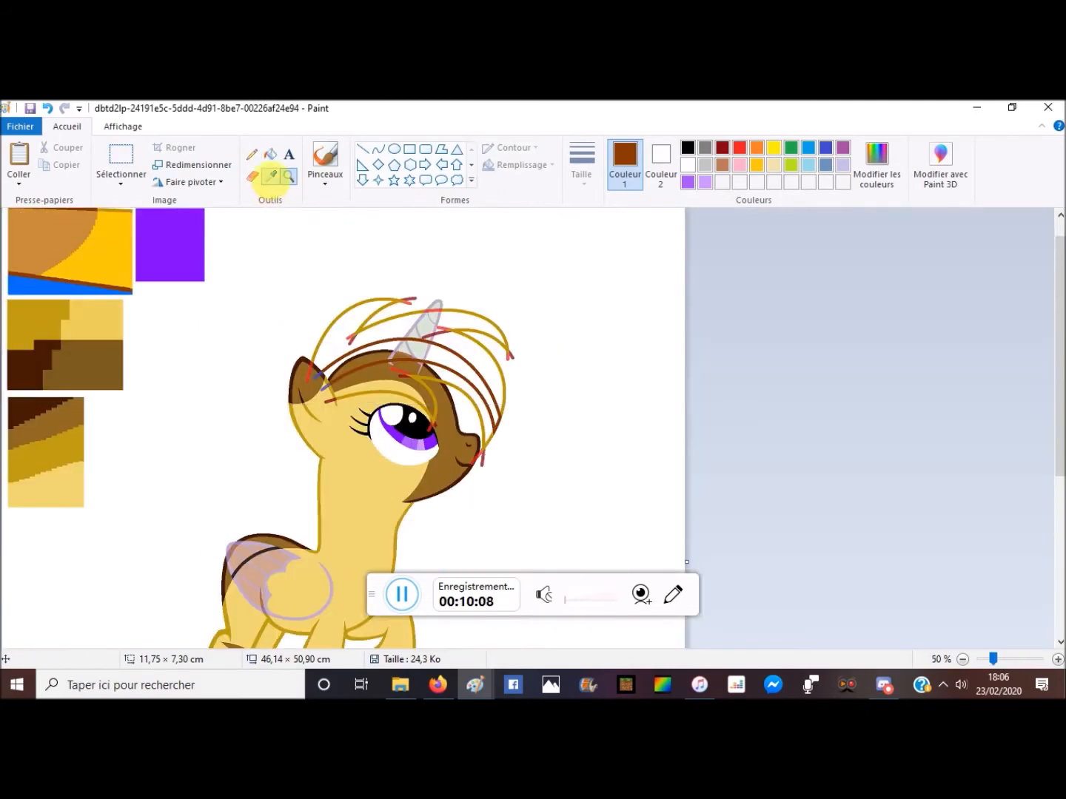
Zoom in on the mane to work on the gold locks
left_click(1059, 659)
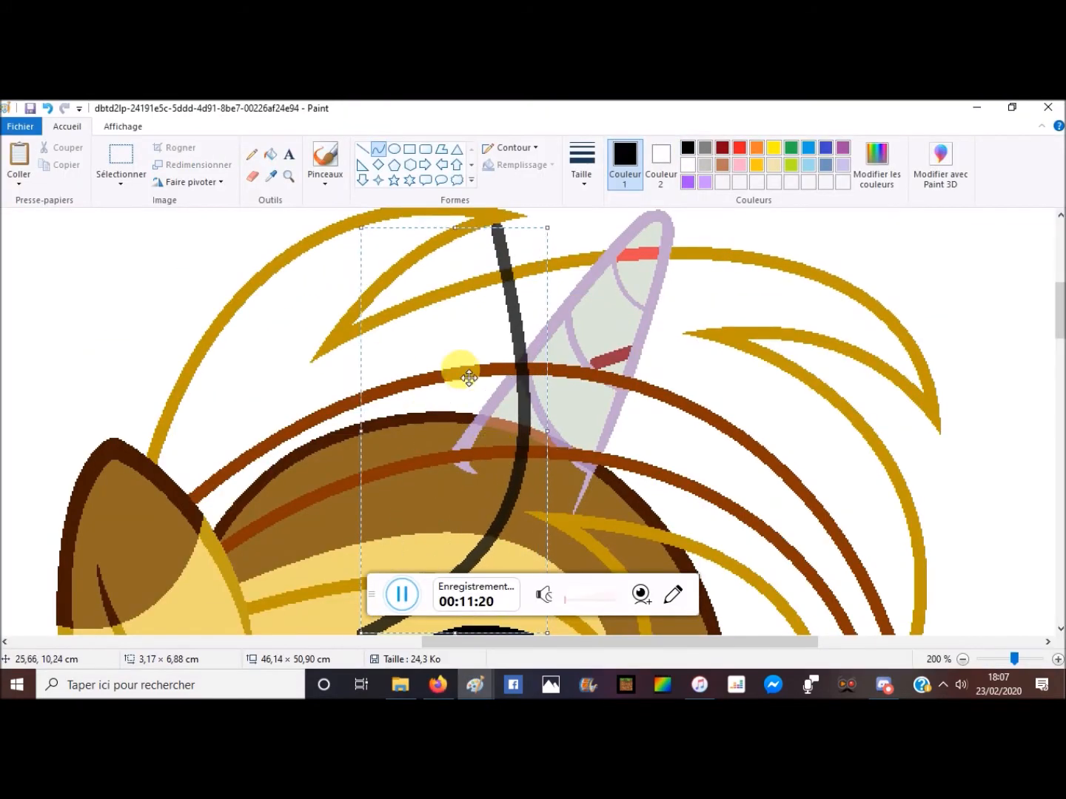
Switch to Firefox to view the winged unicorn reference image
left_click(439, 684)
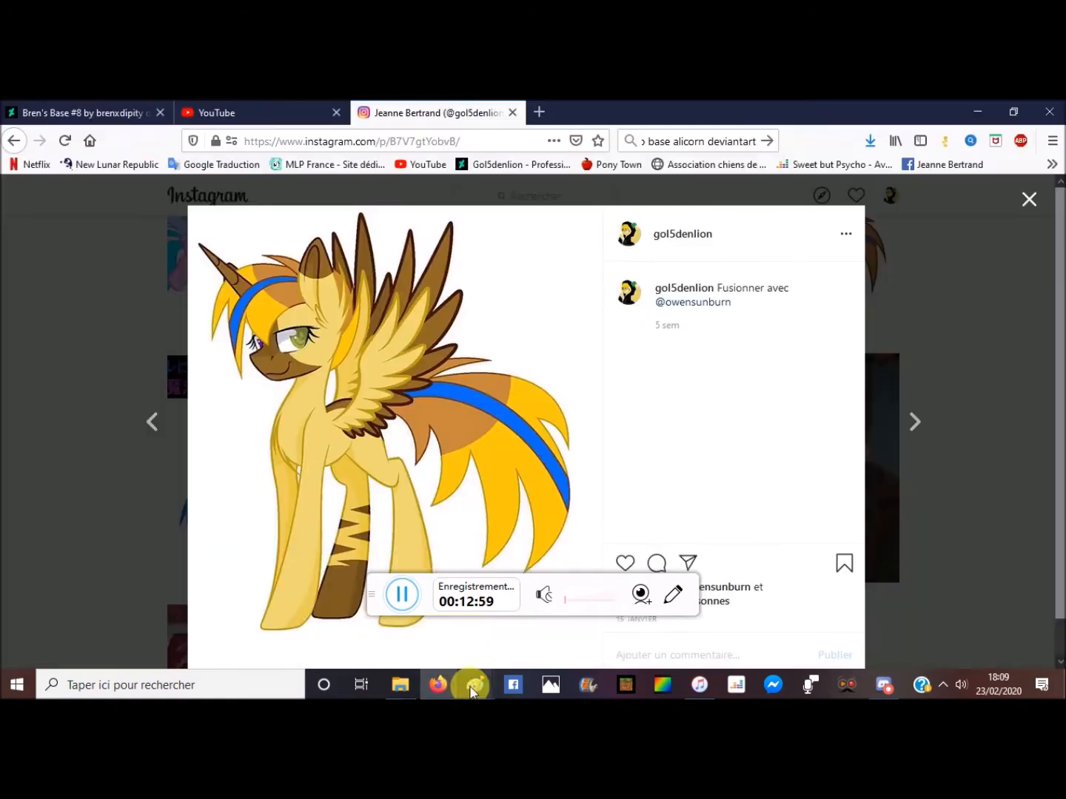
Return from Firefox to the pony drawing in Paint
left_click(473, 684)
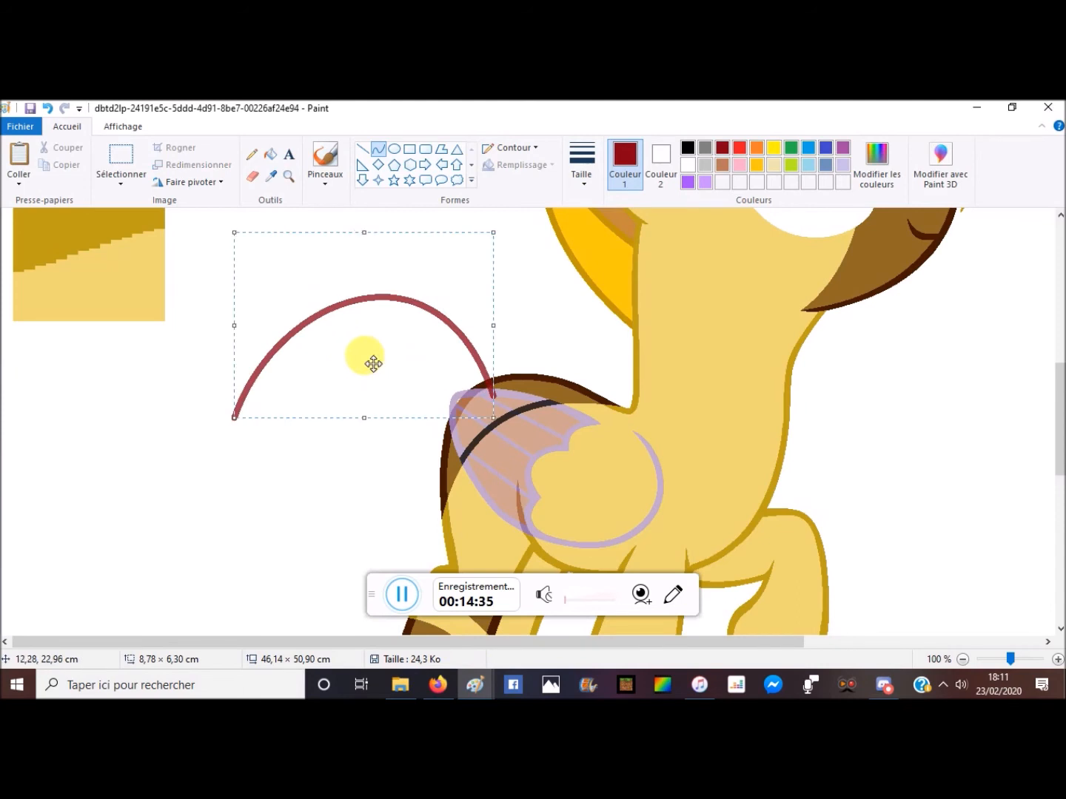
Adjust the red wing arc, comparing against the Firefox reference before returning to Paint
left_click_drag(207, 421, 366, 379)
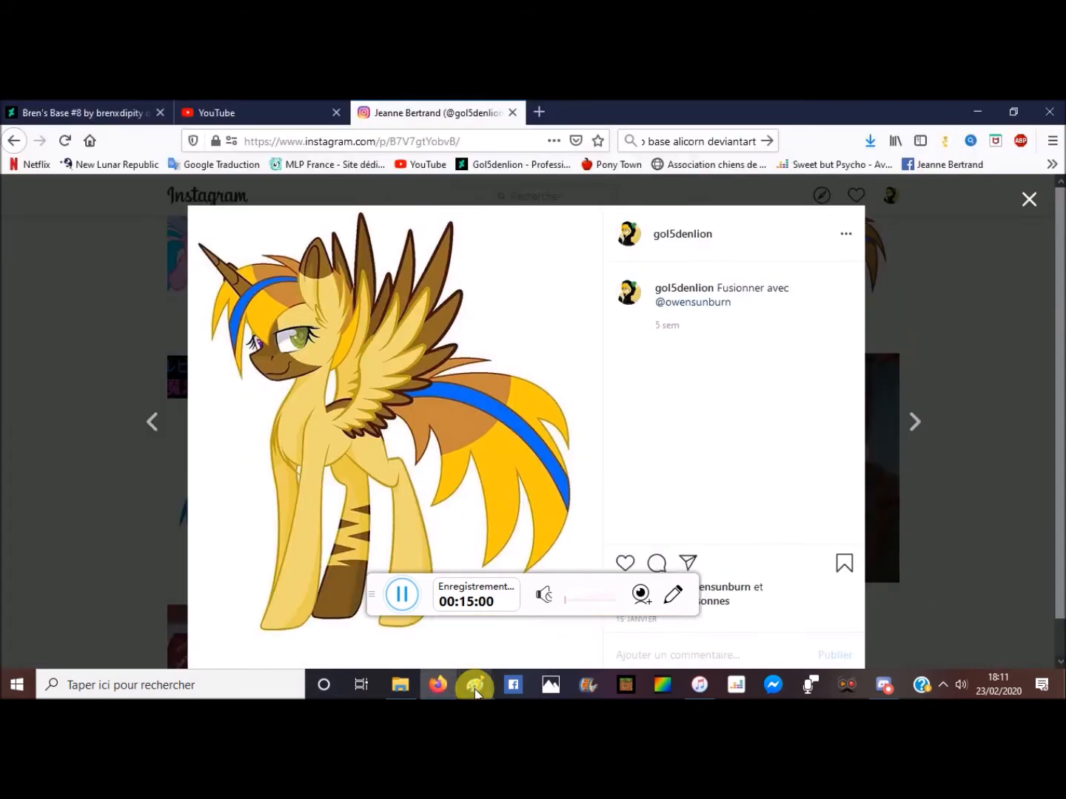
left_click(475, 684)
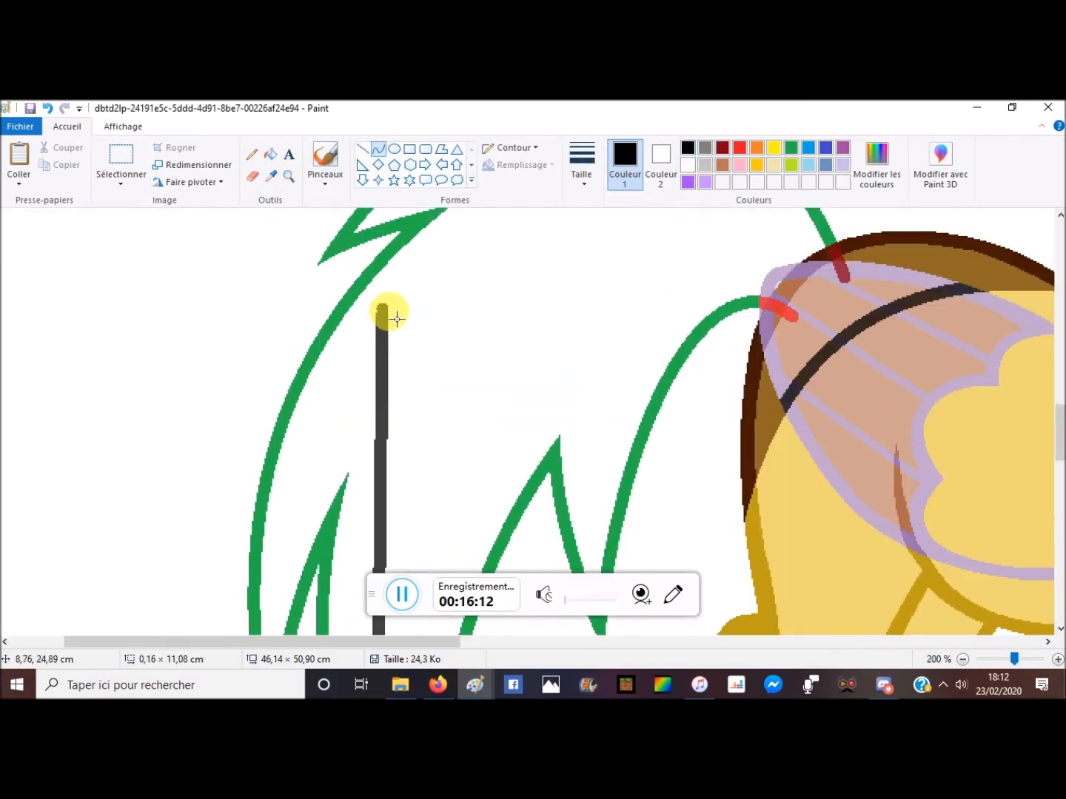
left_click(437, 685)
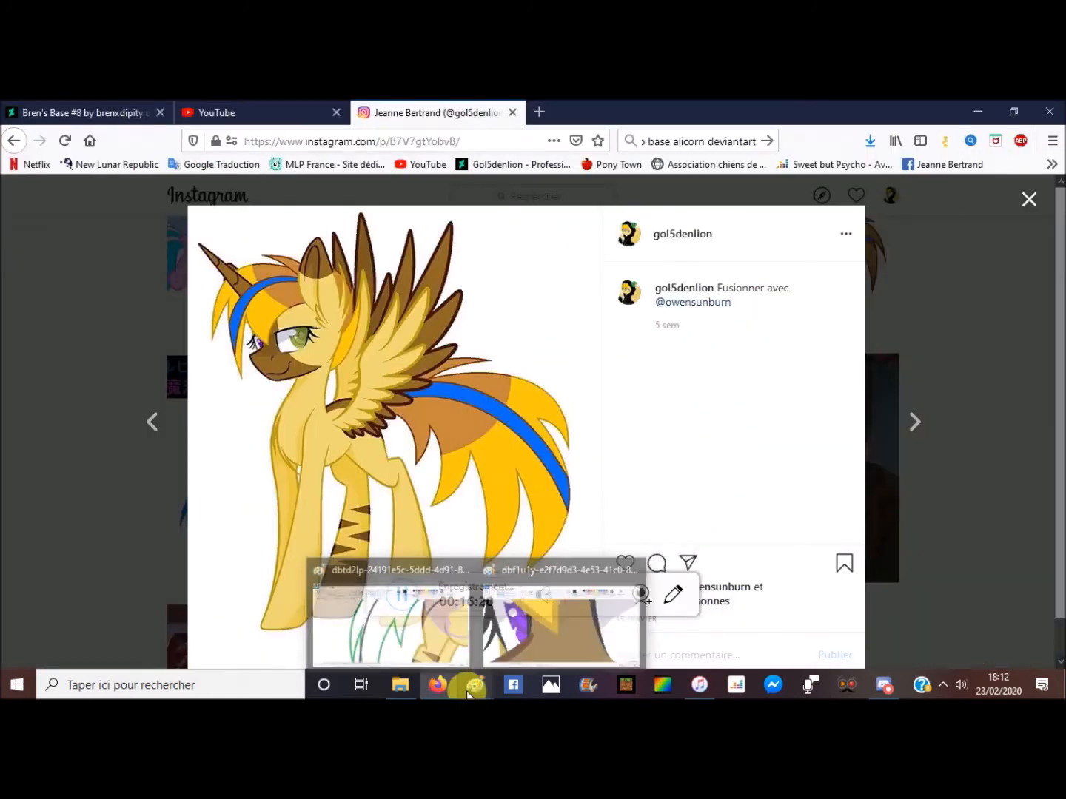
left_click(474, 684)
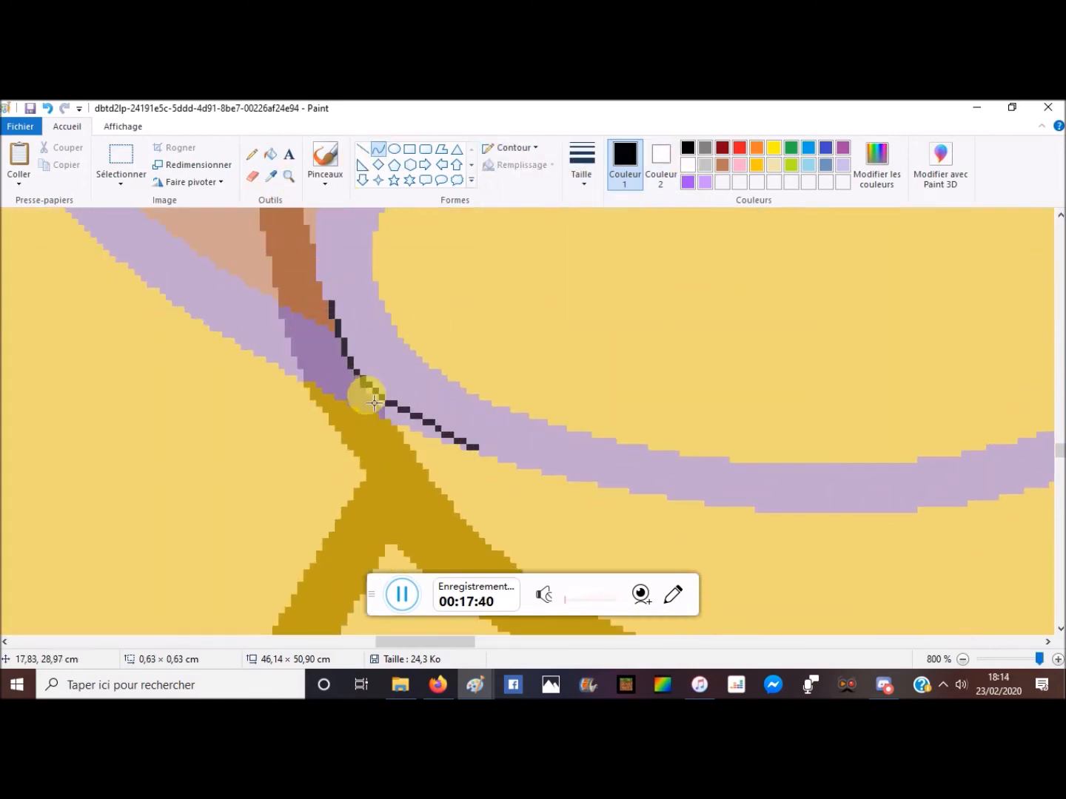
Draw two dark brown lines: one along the wing edge, one diagonally across the wing
left_click_drag(351, 318, 474, 451)
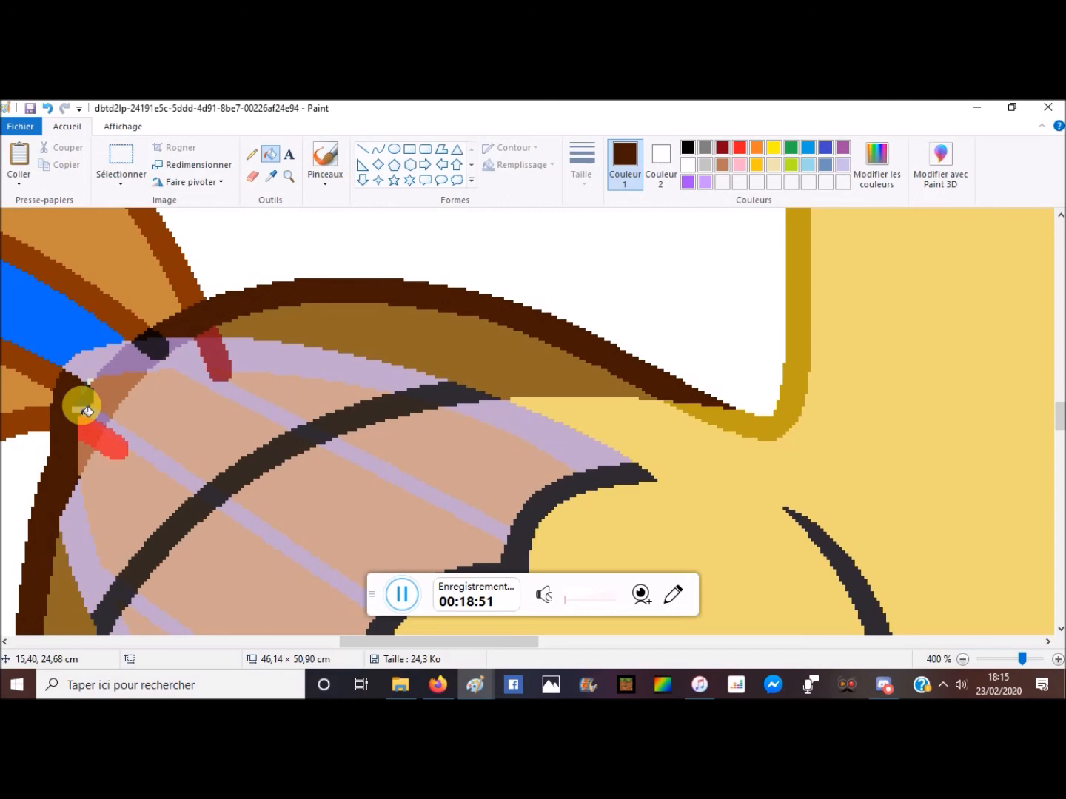
left_click_drag(85, 411, 167, 352)
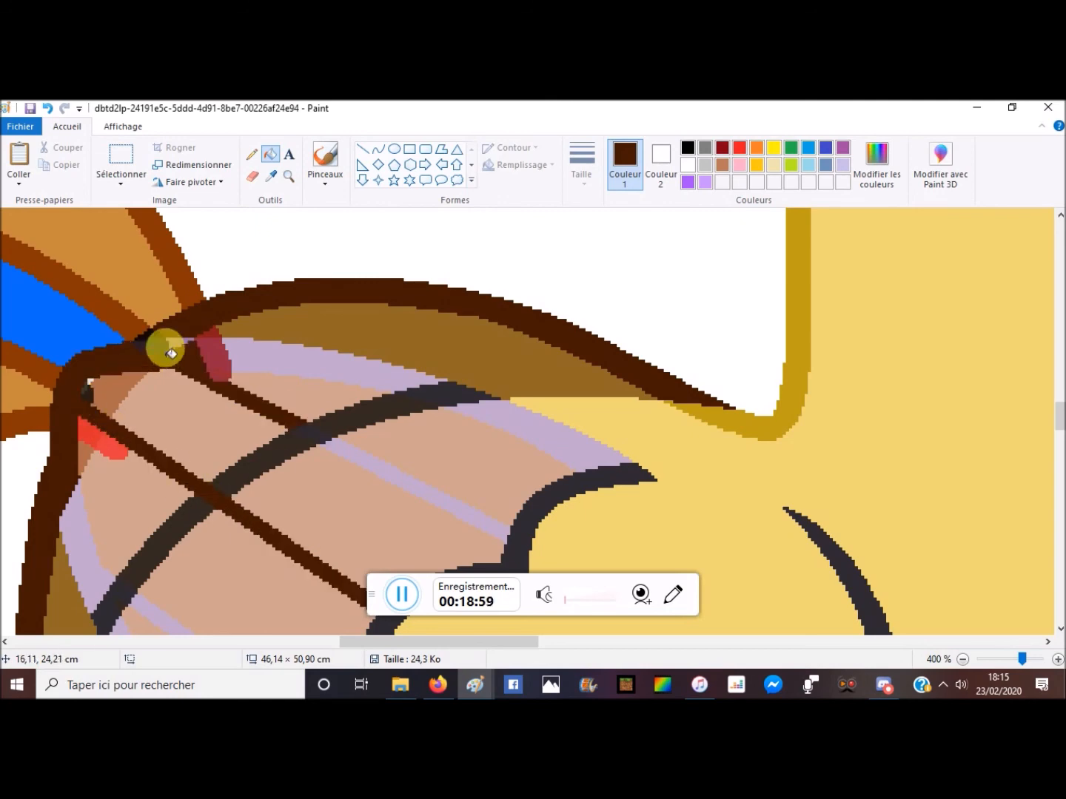